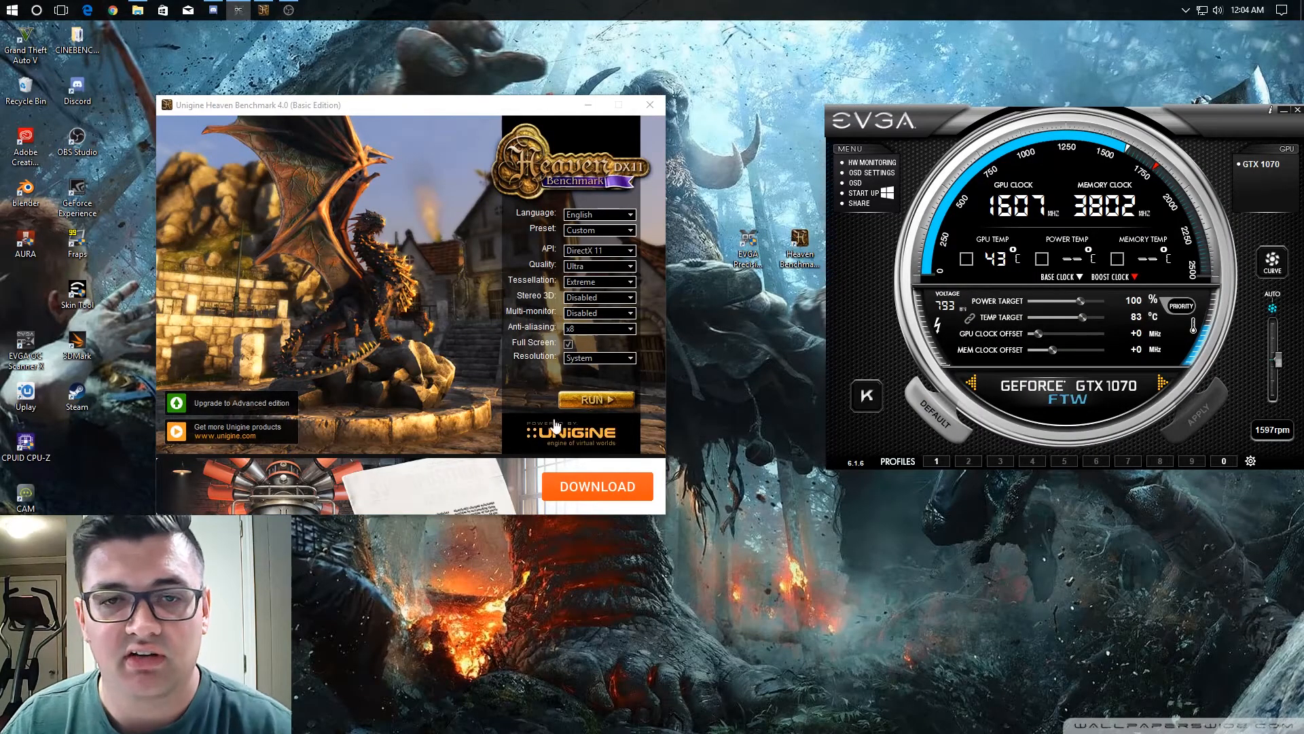
Run the Heaven benchmark fullscreen at Ultra quality with Extreme tessellation.
{"action": "left_click", "coordinate": [597, 398]}
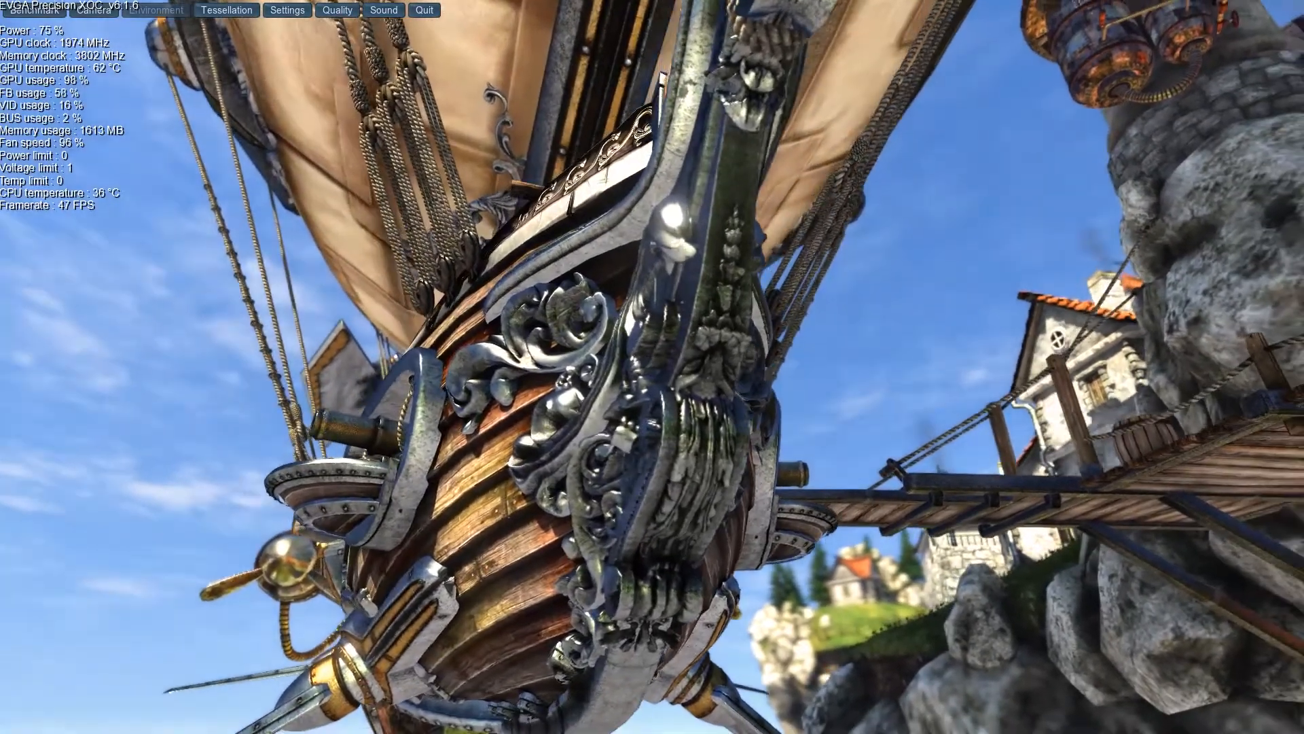
{"action": "left_click", "coordinate": [35, 10]}
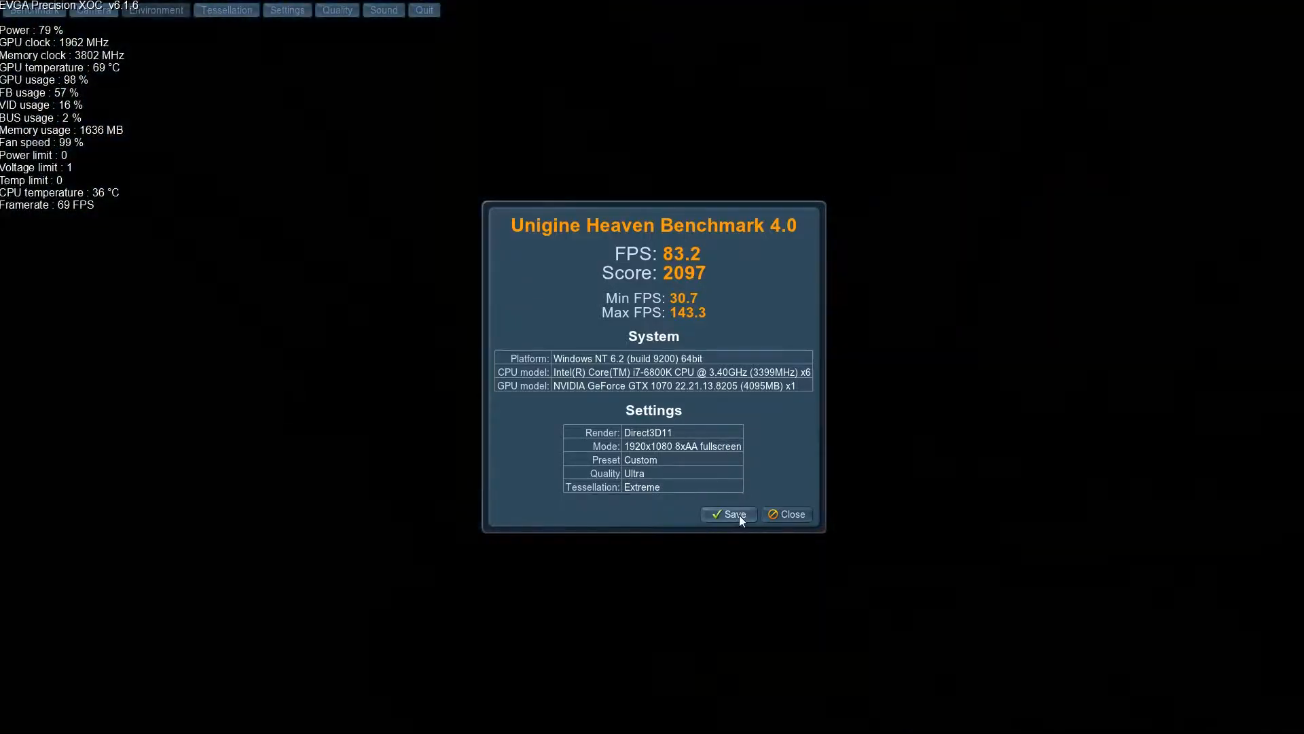
Save the stock run (83.2 FPS, score 2097) as an HTML report on the Desktop.
{"action": "left_click", "coordinate": [728, 514]}
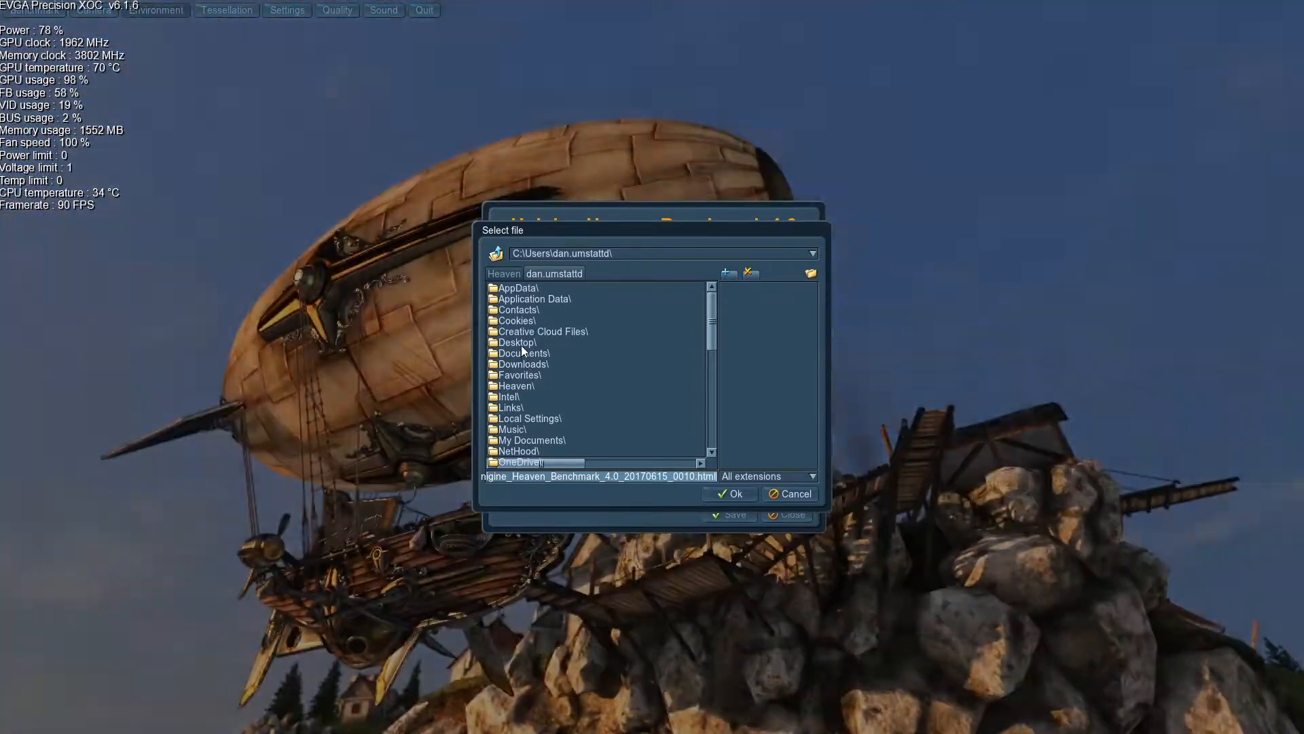
{"action": "double_click", "coordinate": [523, 354]}
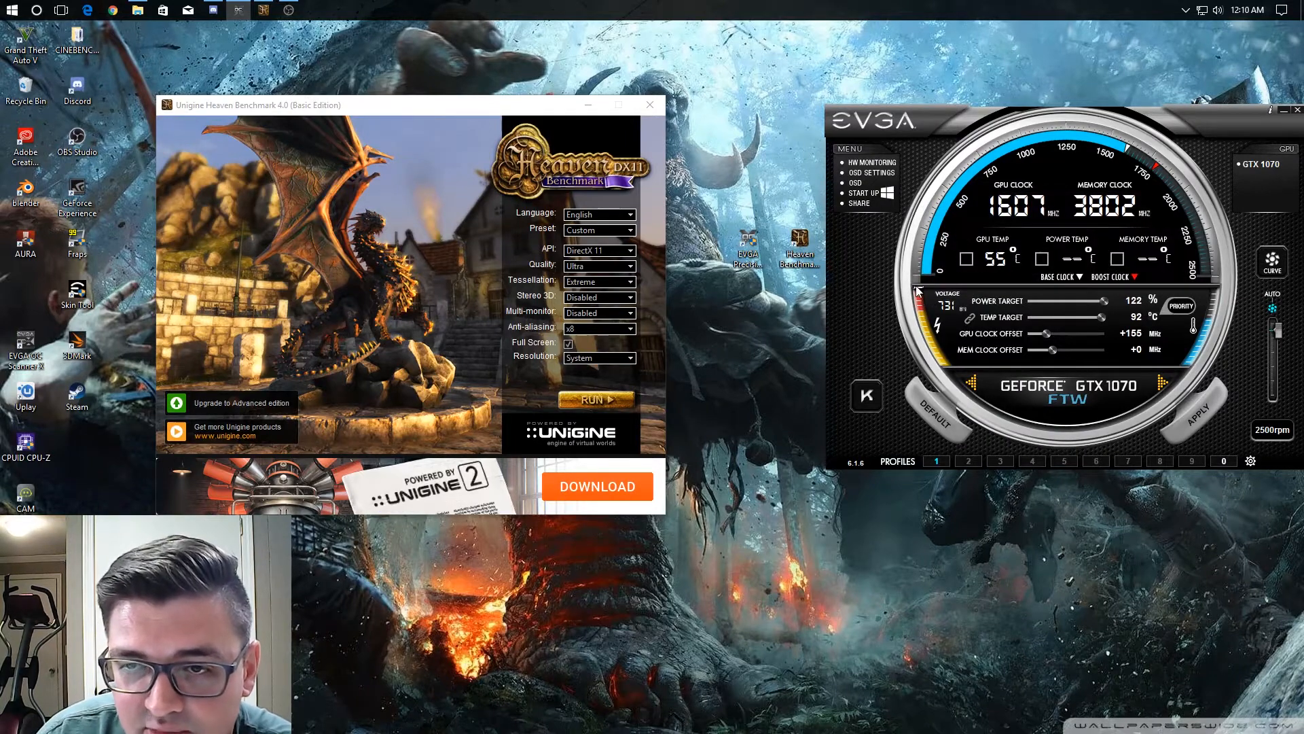
{"action": "mouse_move", "coordinate": [921, 301]}
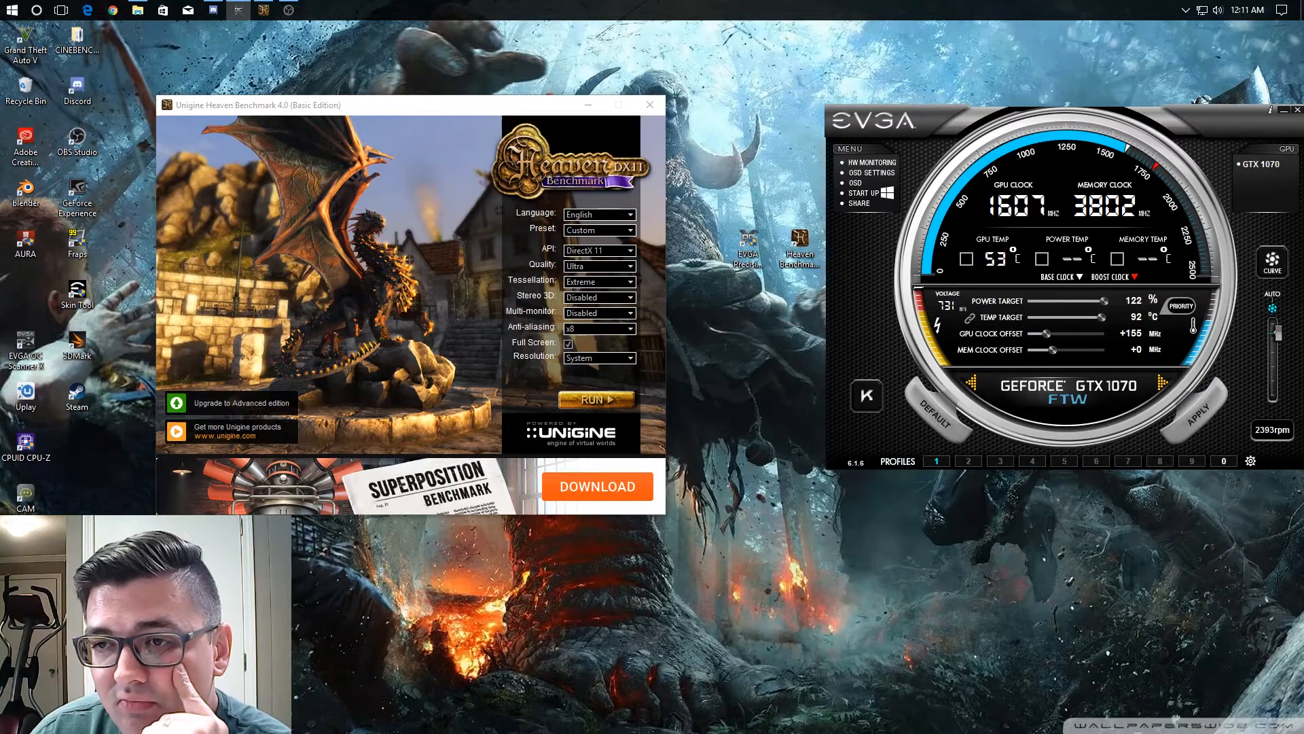
{"action": "mouse_move", "coordinate": [1110, 323]}
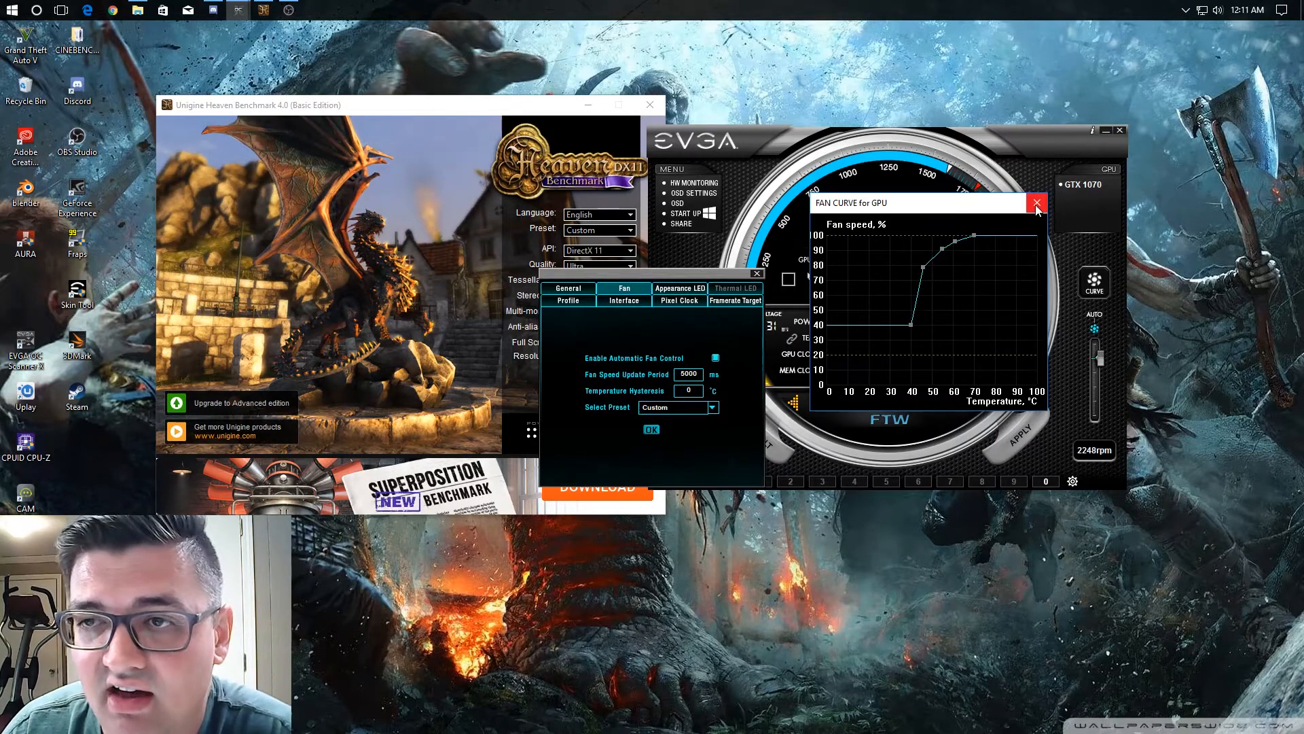
{"action": "mouse_move", "coordinate": [1037, 204]}
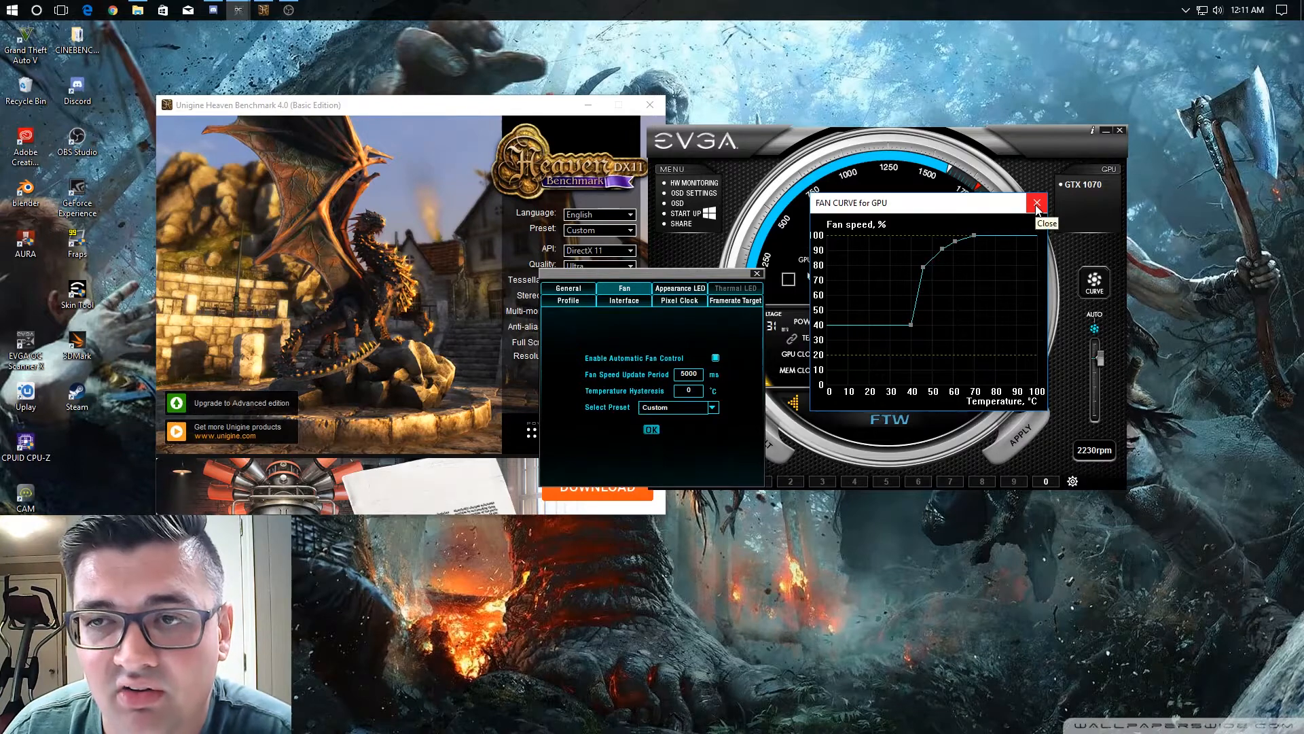
{"action": "left_click", "coordinate": [1037, 204]}
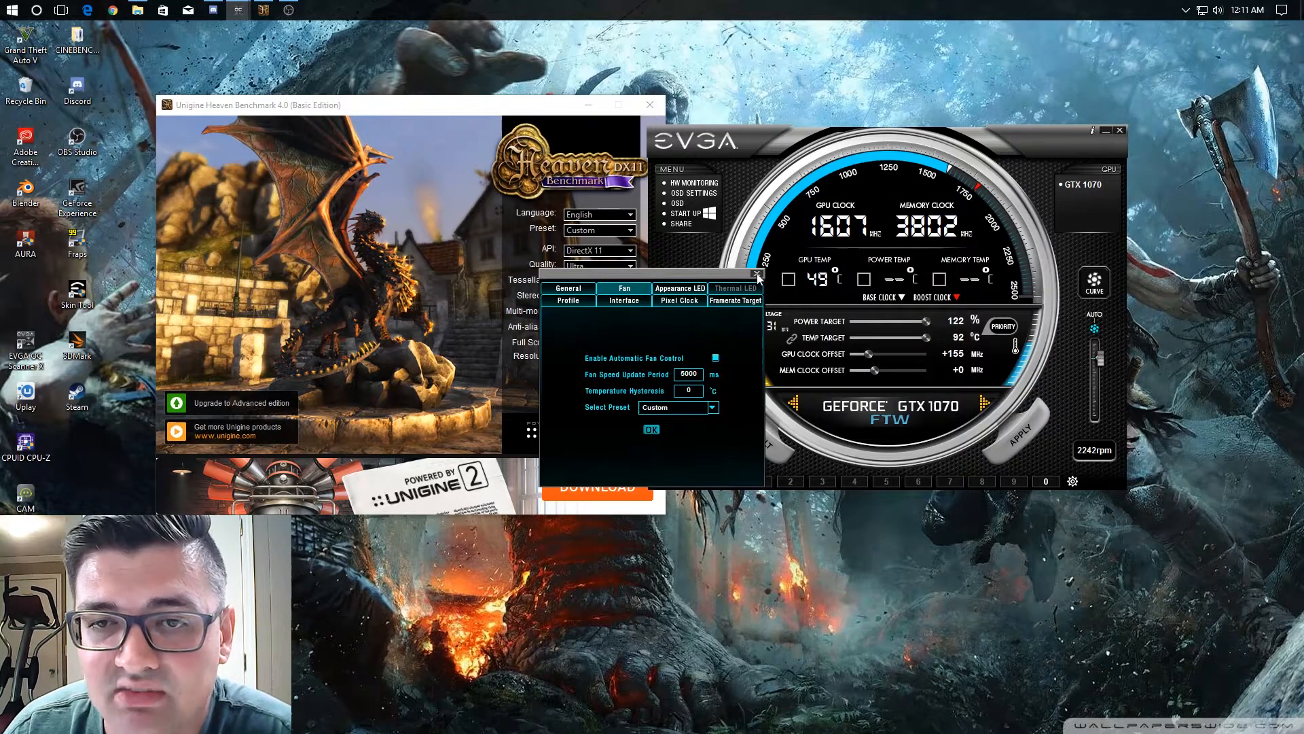
{"action": "left_click", "coordinate": [651, 429]}
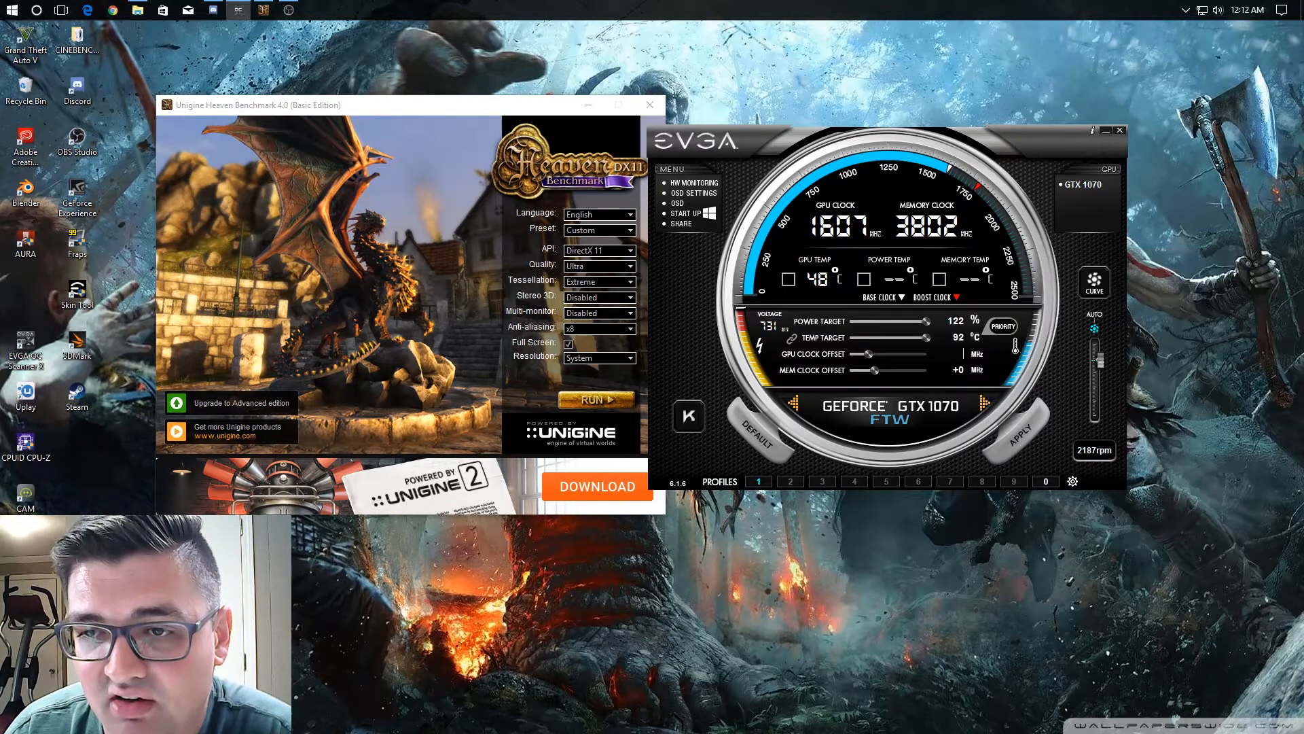
{"action": "mouse_move", "coordinate": [748, 491]}
{"action": "type", "text": "+155"}
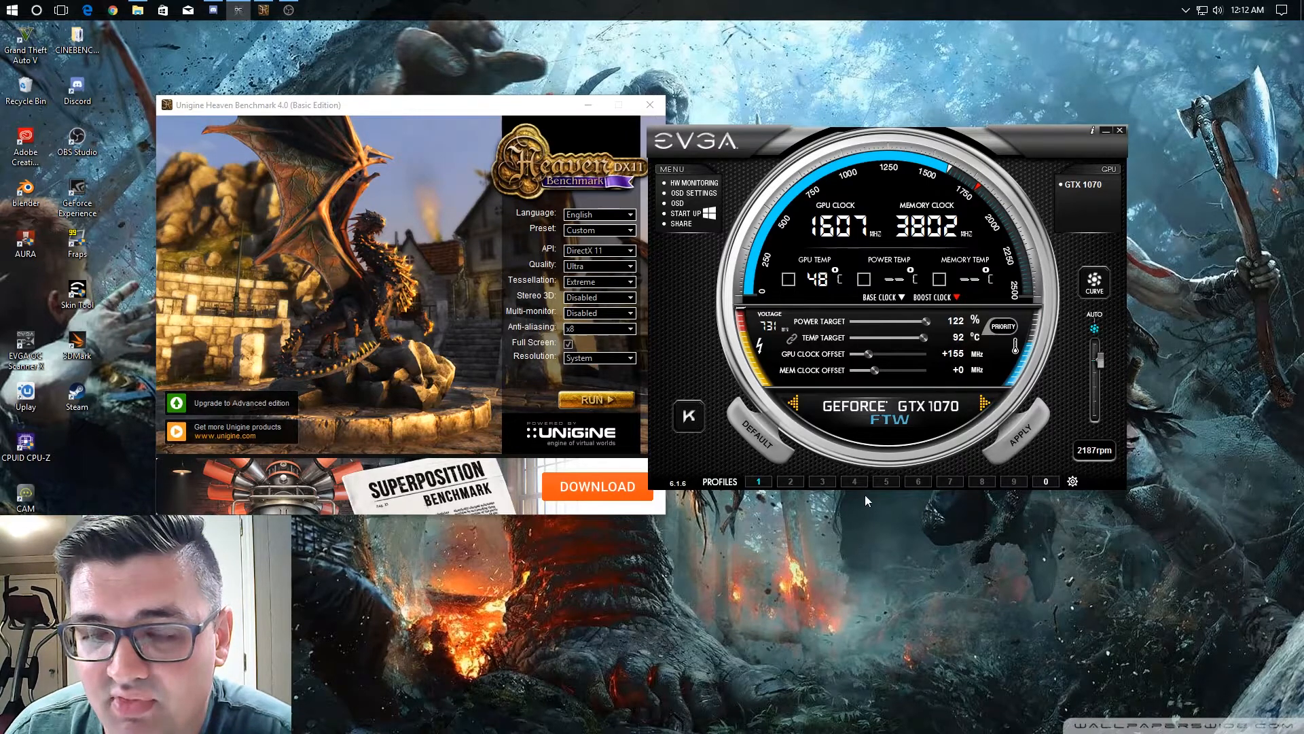
{"action": "mouse_move", "coordinate": [887, 451]}
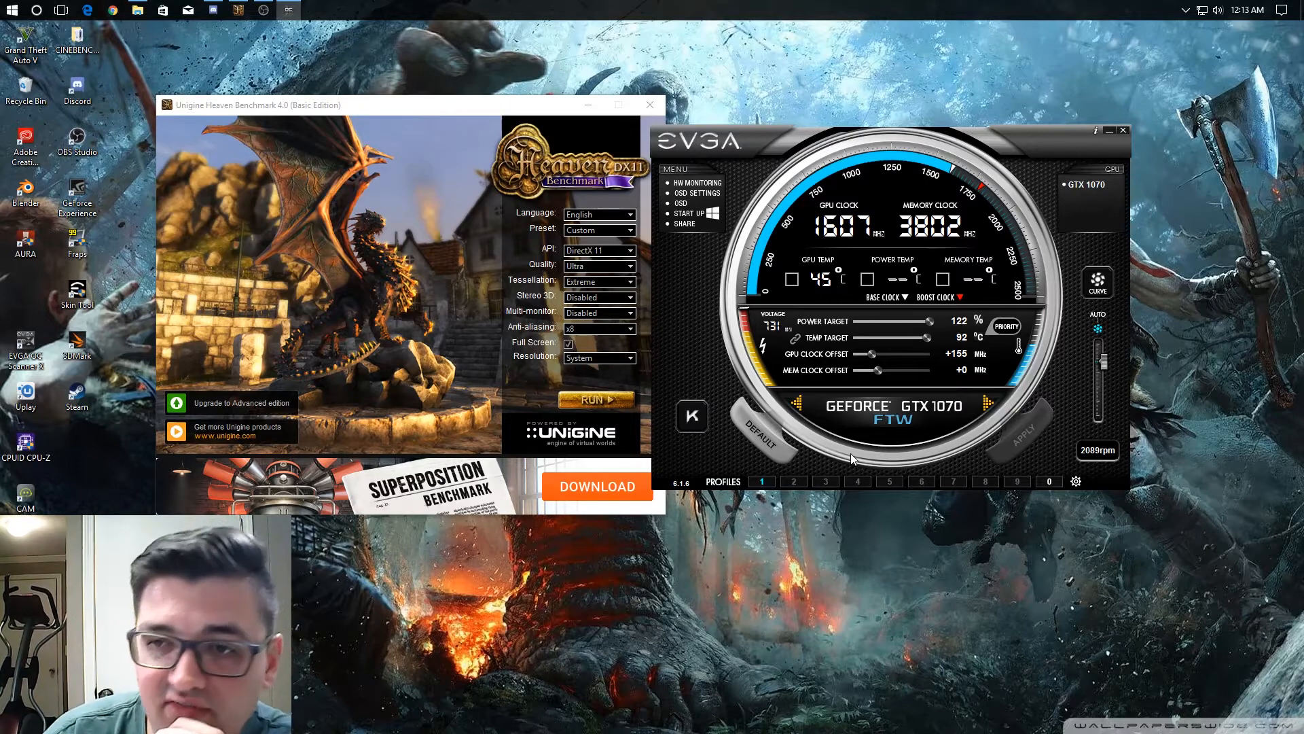
{"action": "mouse_move", "coordinate": [1114, 341]}
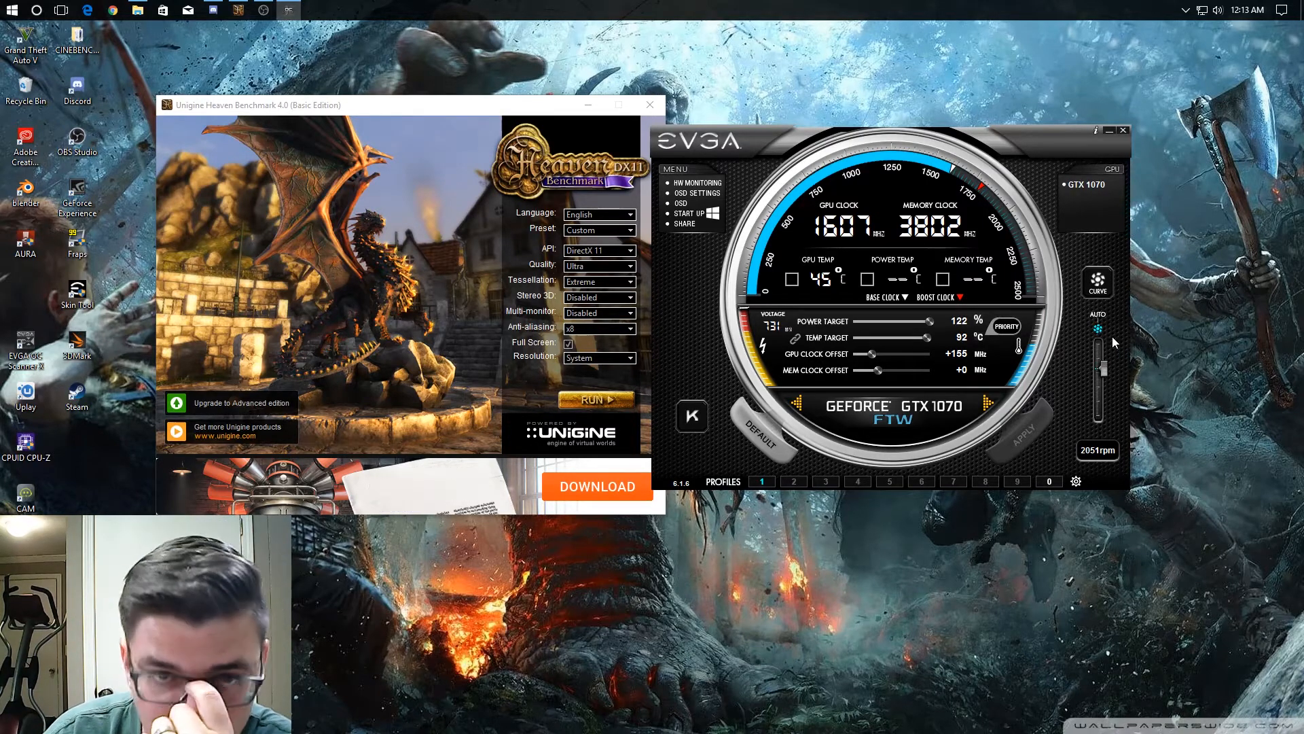
Run the Heaven benchmark at Ultra/Extreme on the +155 MHz overclocked card.
{"action": "left_click", "coordinate": [595, 398]}
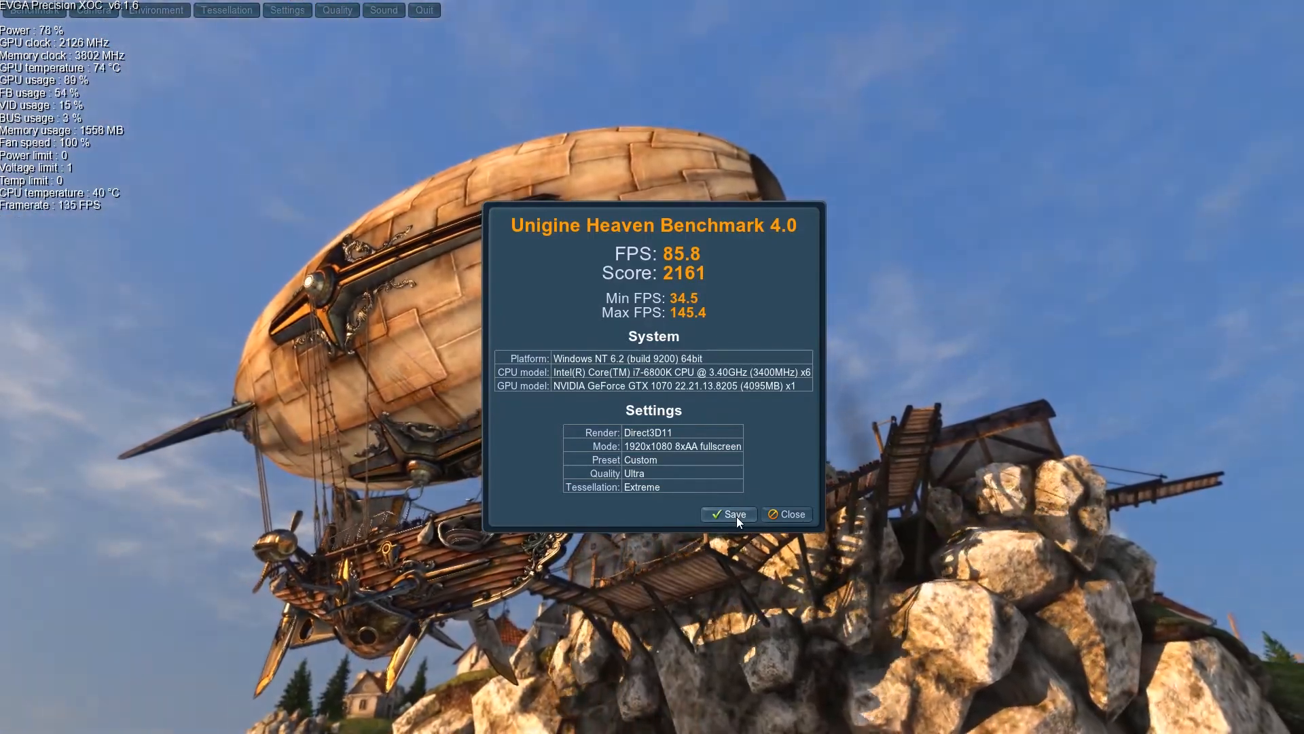
Save the overclocked run results (85.8 FPS, score 2161) as a report.
{"action": "left_click", "coordinate": [727, 514]}
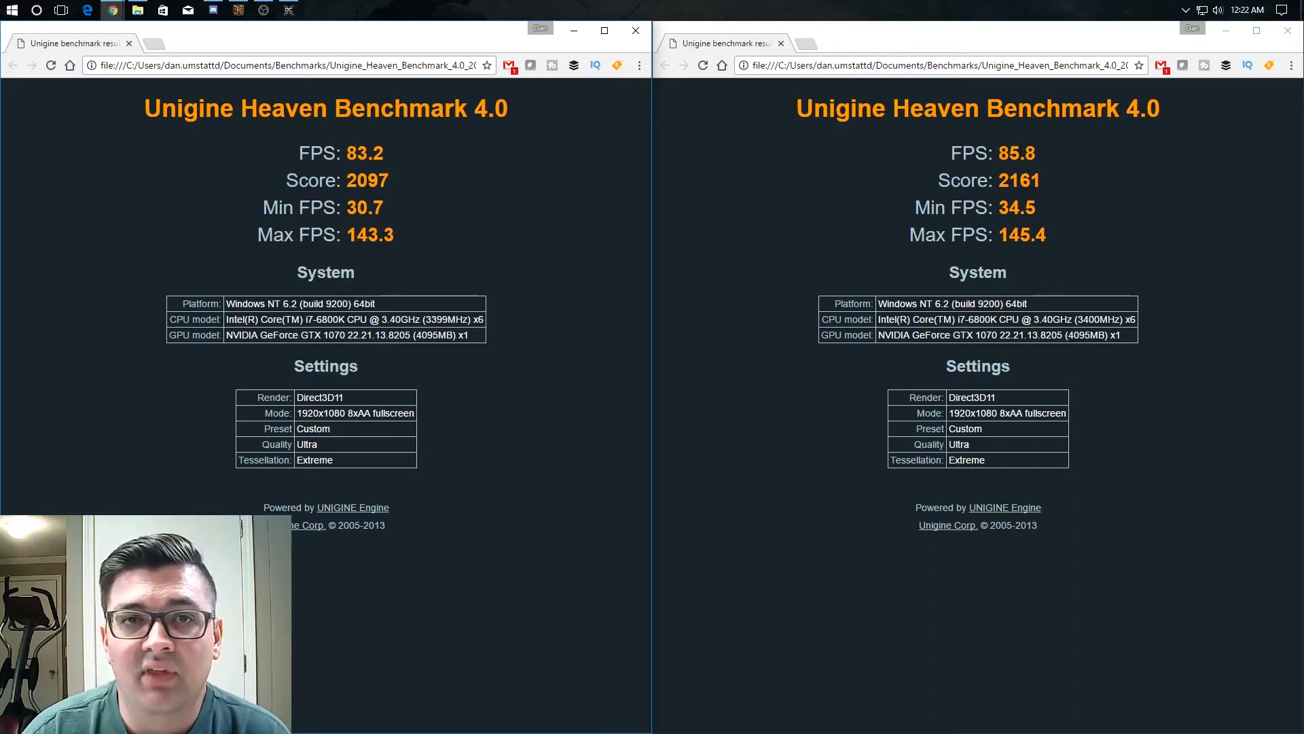
View both result files side by side and highlight the stock score 2097 against 2161.
{"action": "left_click", "coordinate": [941, 65]}
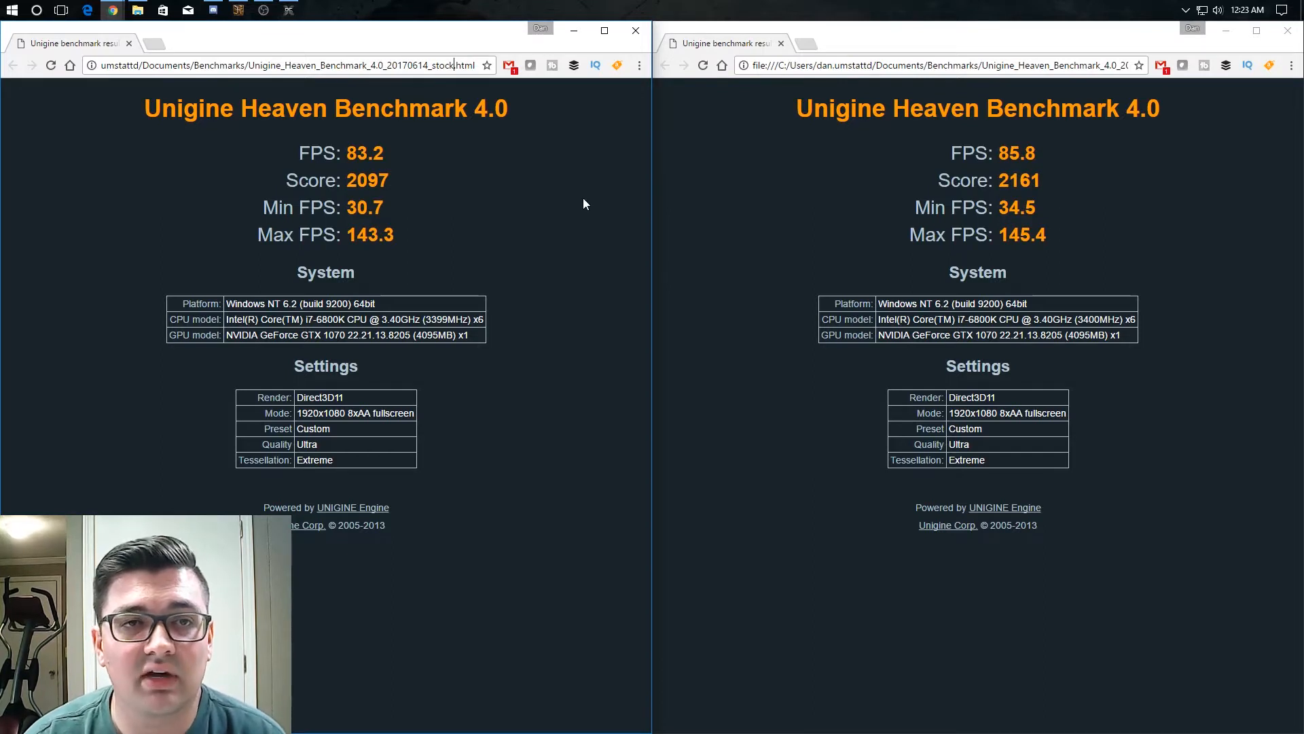
{"action": "mouse_move", "coordinate": [564, 176]}
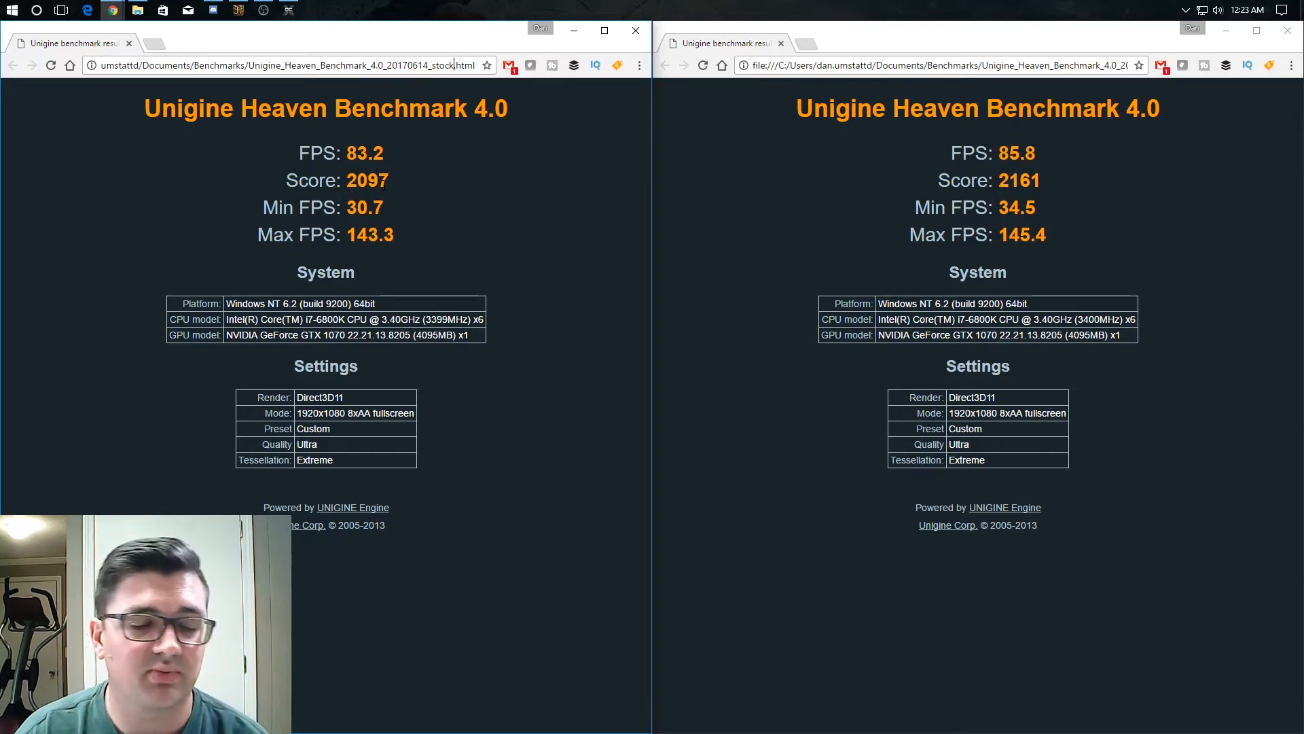
{"action": "mouse_move", "coordinate": [396, 186]}
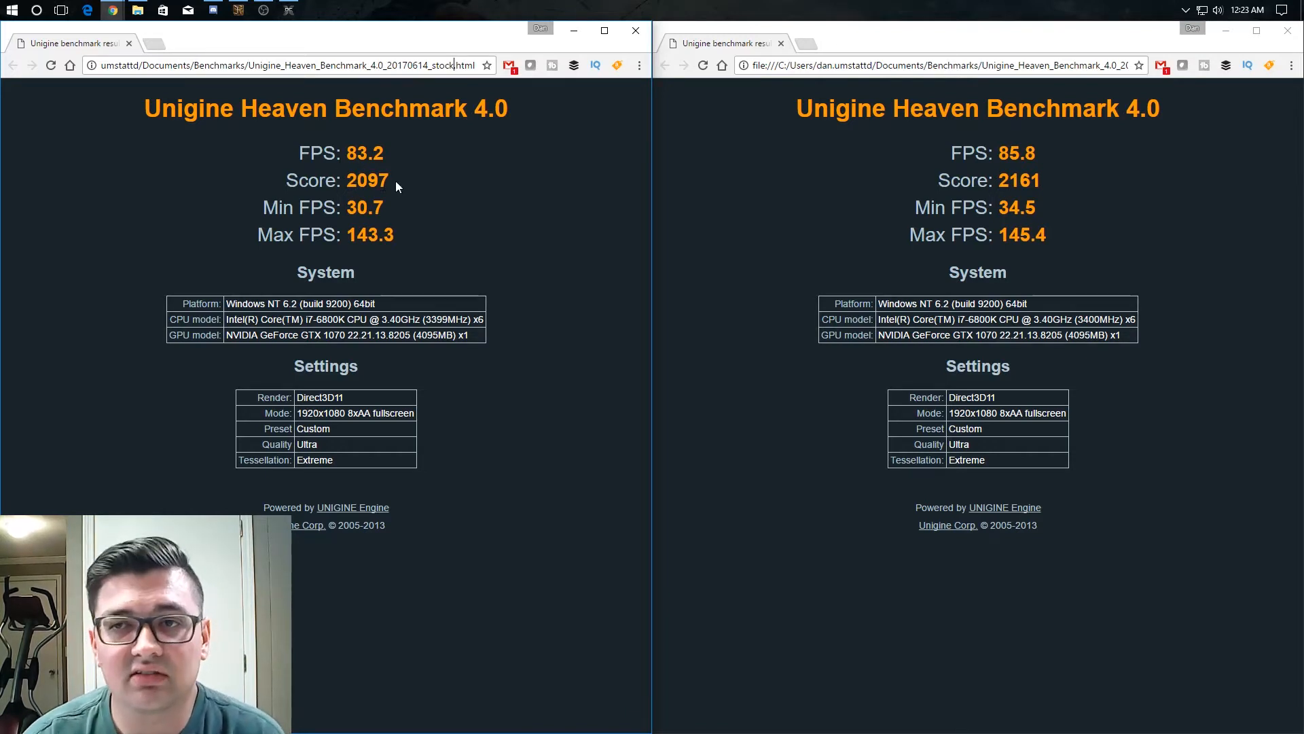
{"action": "double_click", "coordinate": [364, 179]}
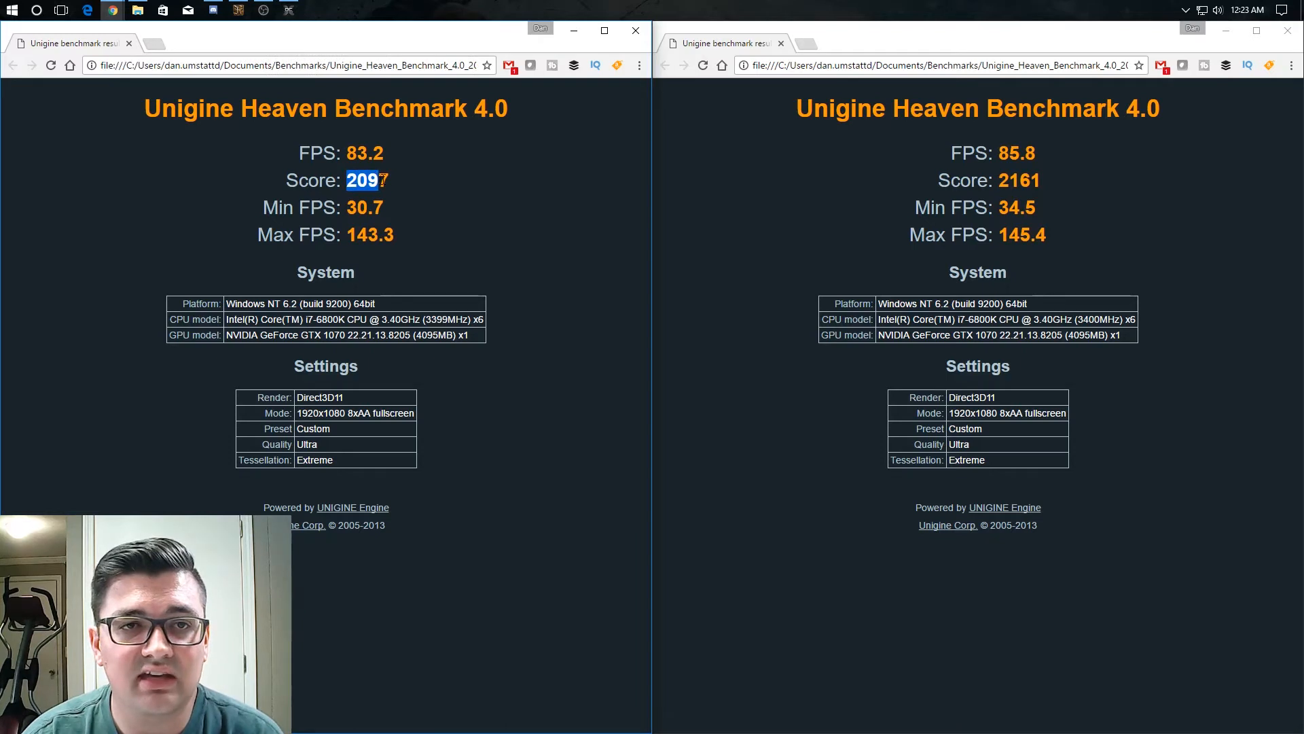
{"action": "double_click", "coordinate": [366, 181]}
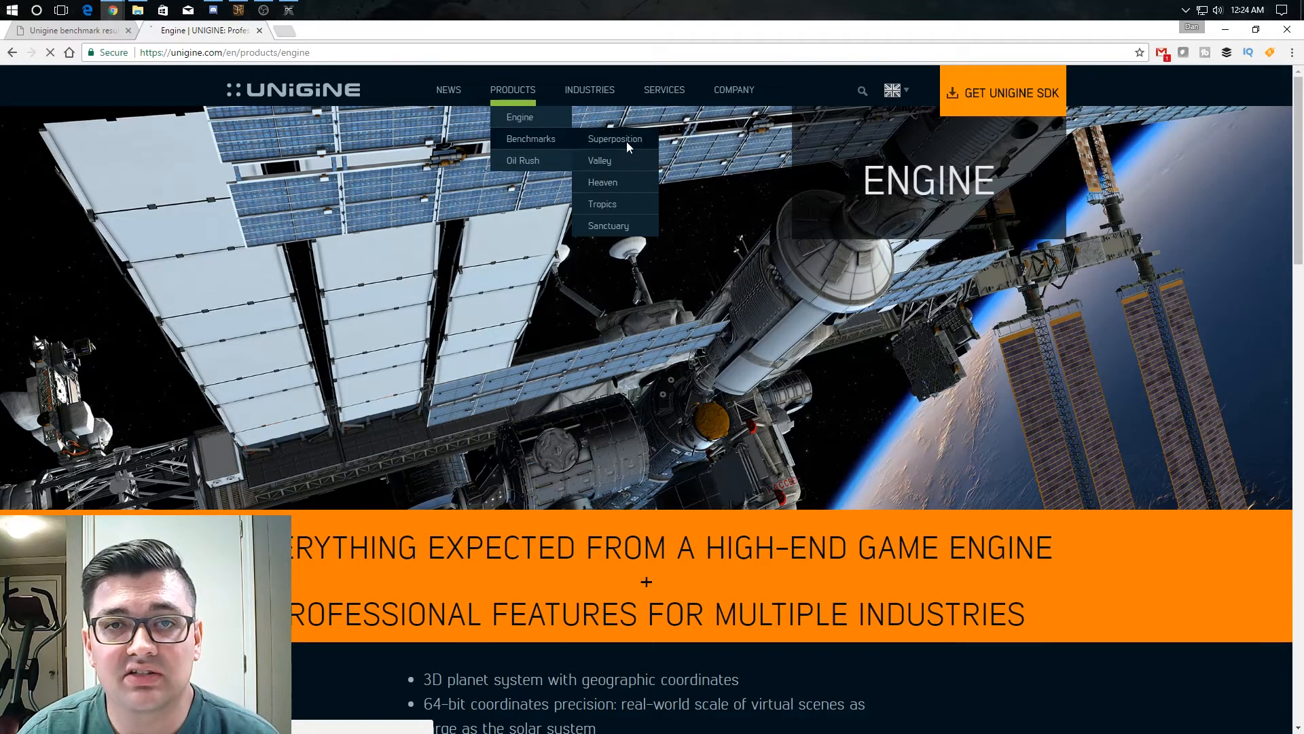
Go to the Superposition 2017 benchmark page from unigine.com's Benchmarks list.
{"action": "left_click", "coordinate": [614, 138]}
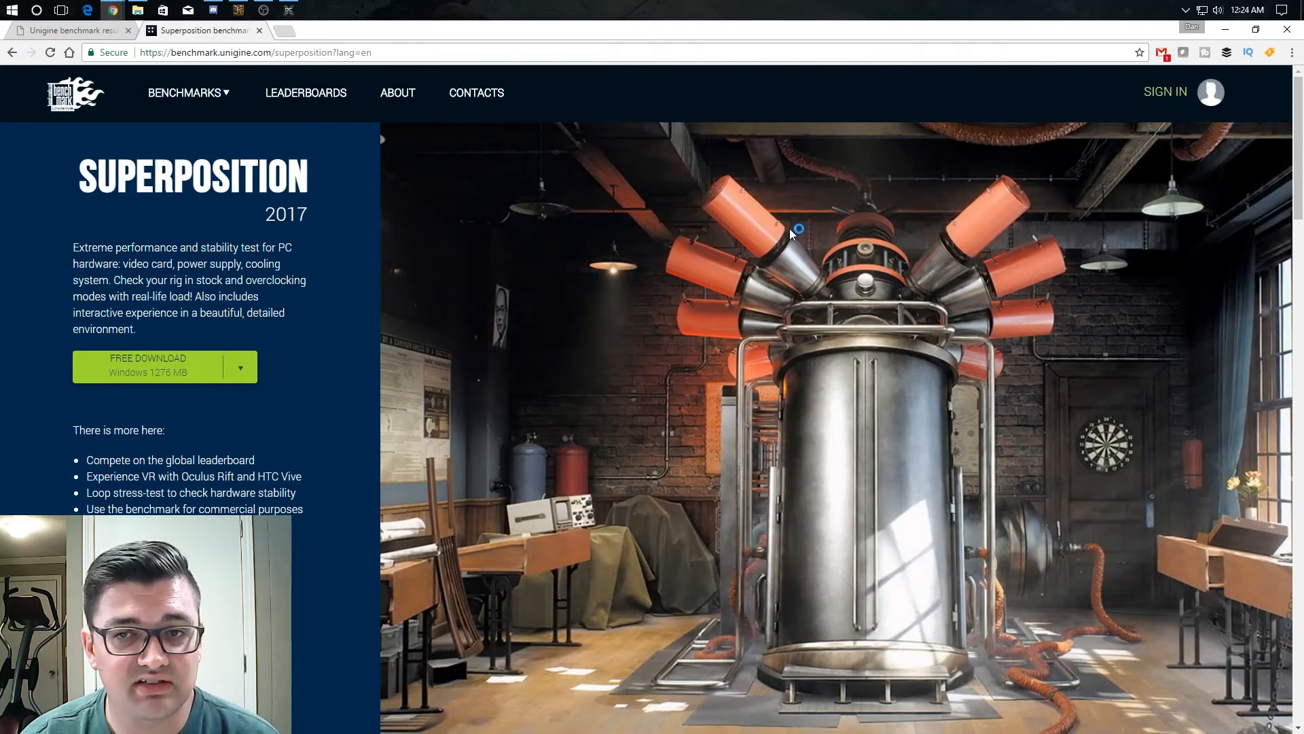
{"action": "mouse_move", "coordinate": [495, 347]}
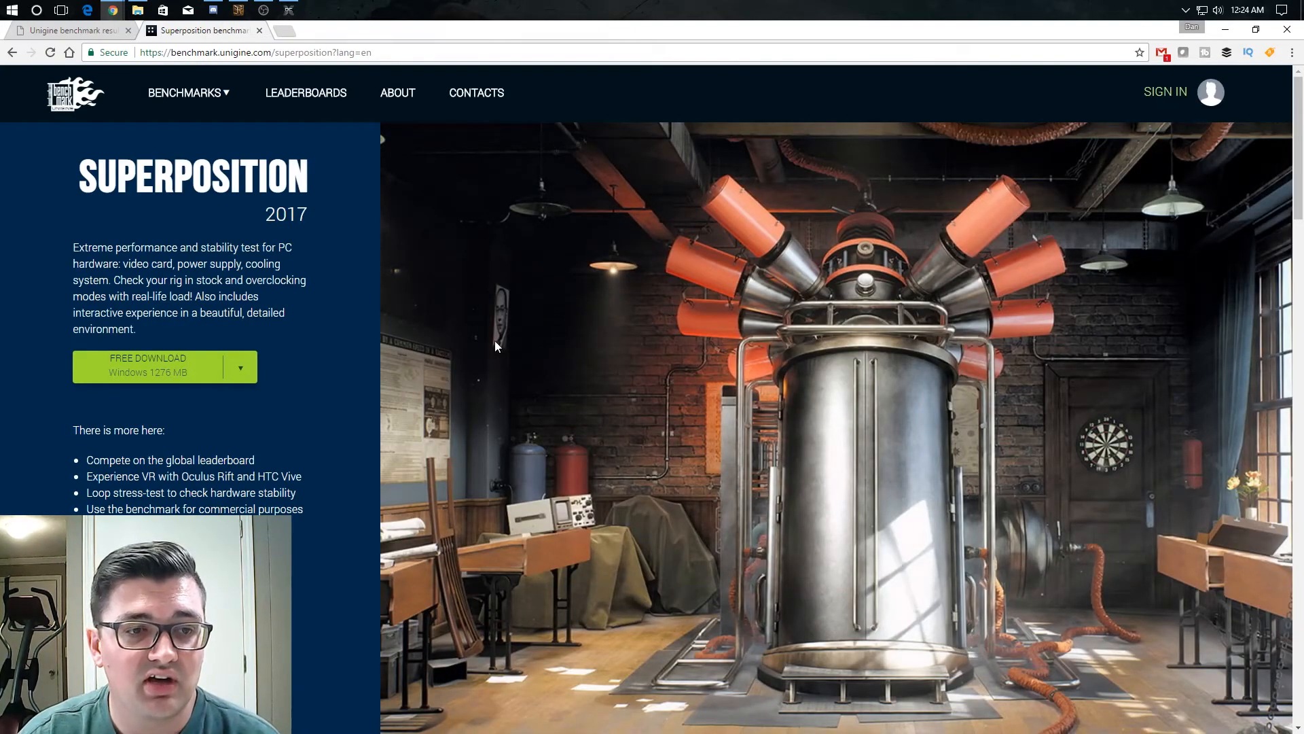
{"action": "mouse_move", "coordinate": [485, 356]}
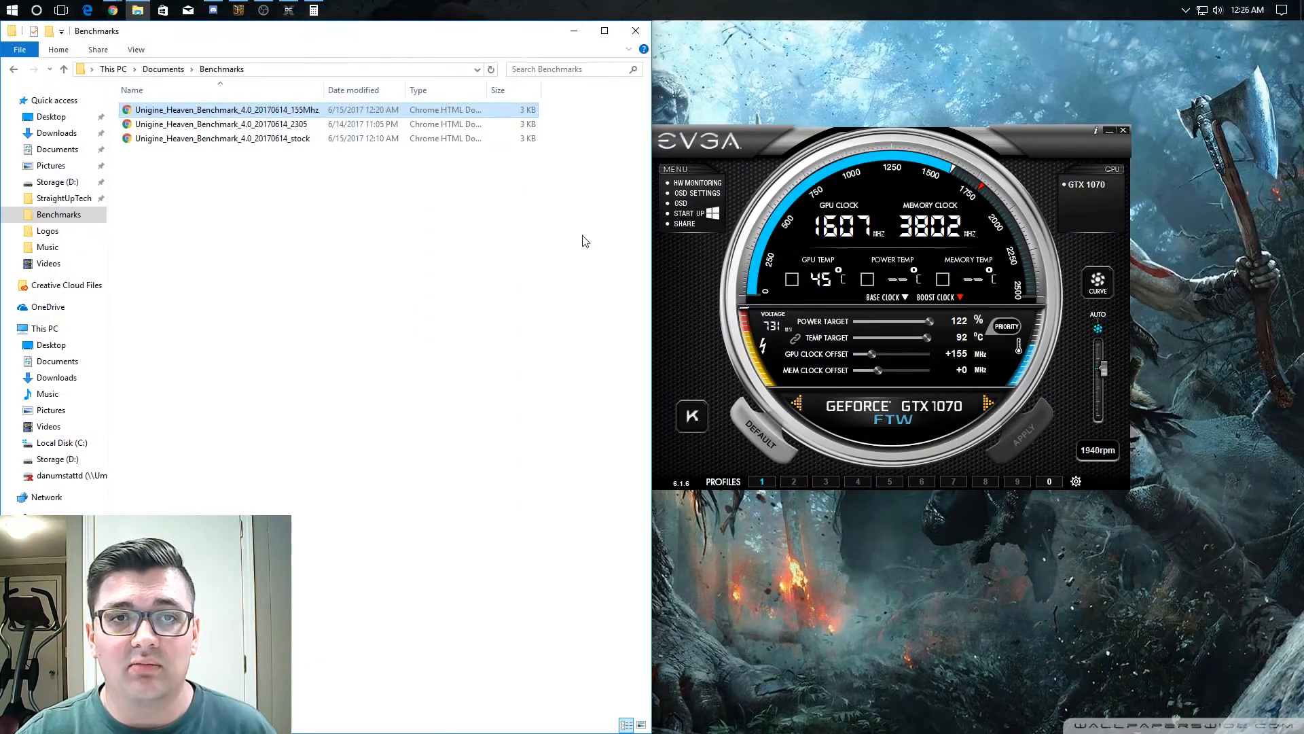
Leave the Benchmarks folder of saved reports and return to the Heaven launcher.
{"action": "double_click", "coordinate": [213, 108]}
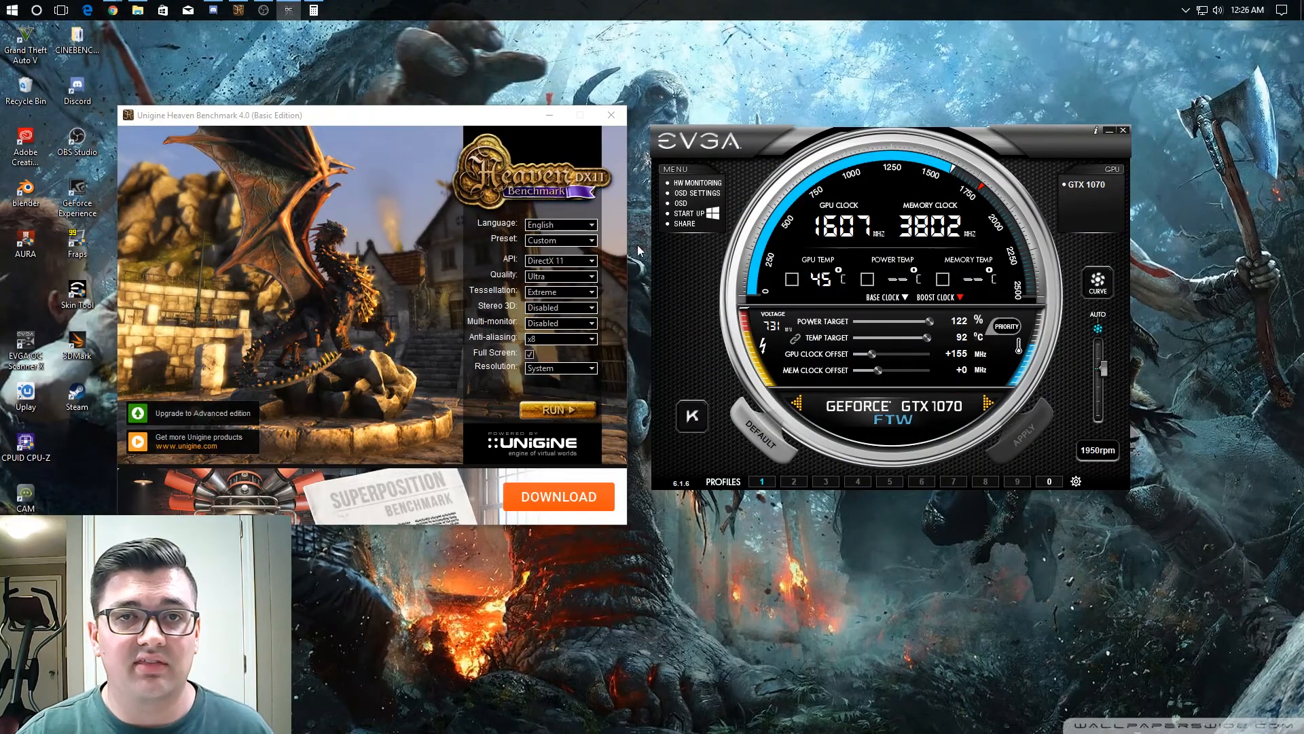